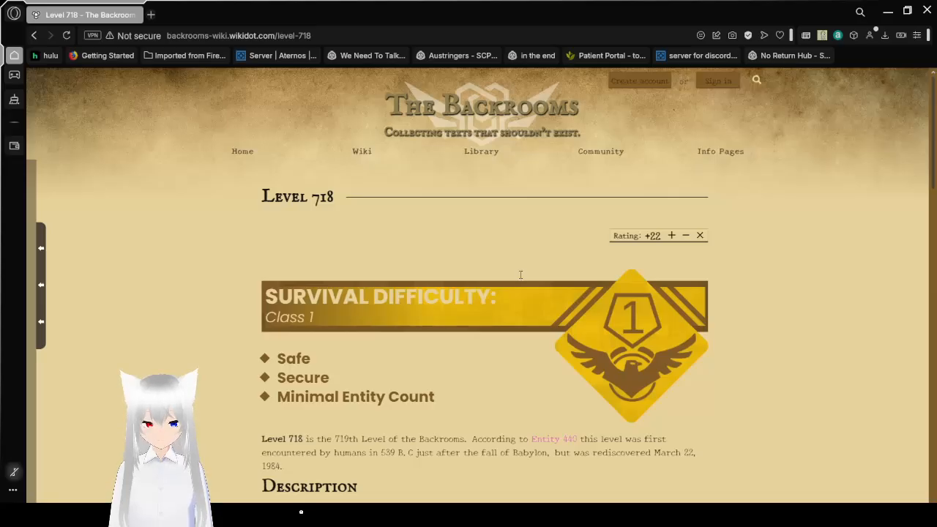
pyautogui.moveTo(517, 373)
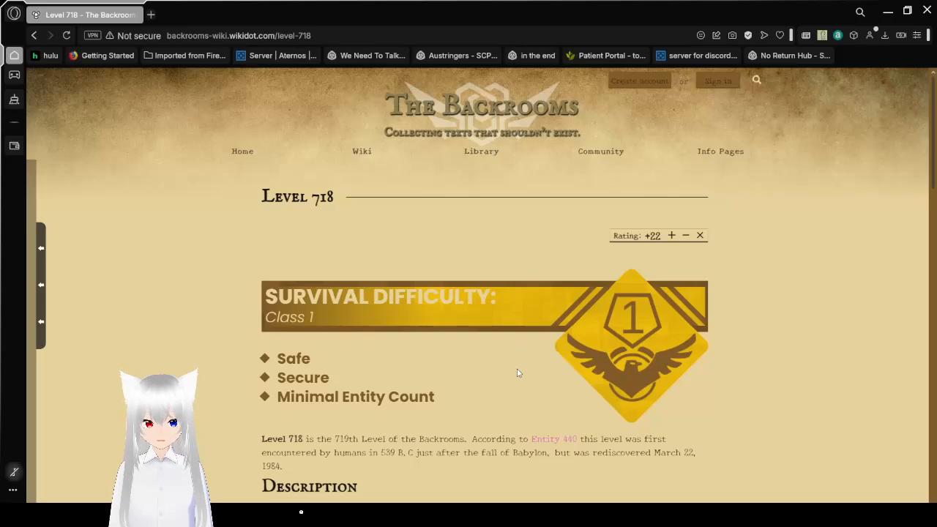
# Step: Scroll past the Class 1 survival difficulty box to the Description heading
pyautogui.scroll(-3)
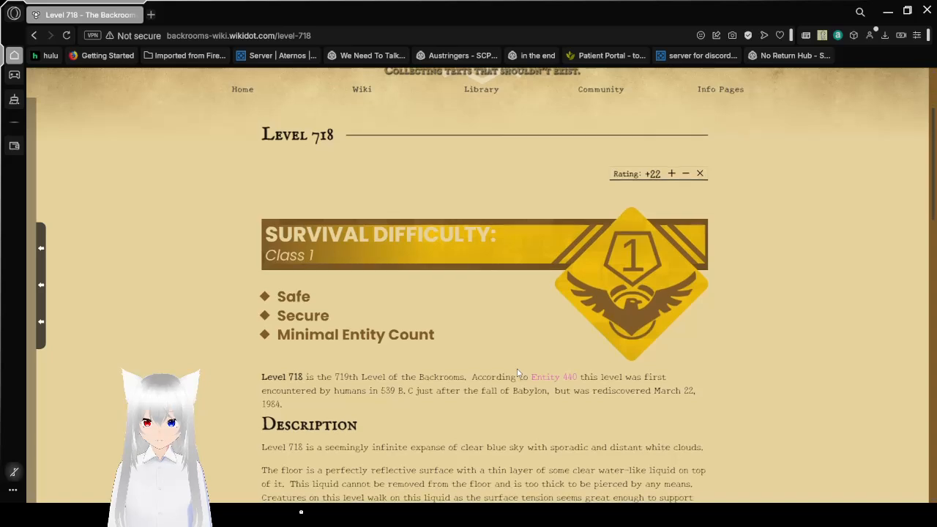
pyautogui.scroll(-3)
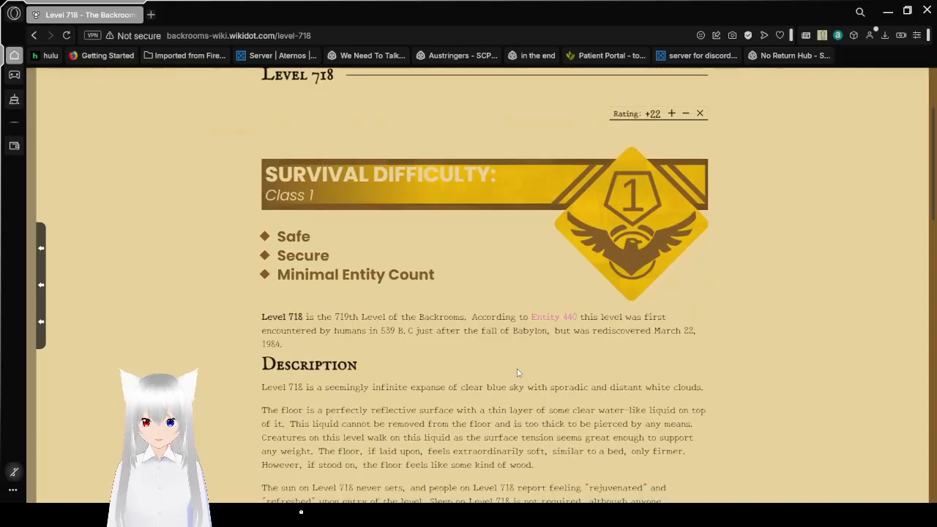
pyautogui.scroll(-3)
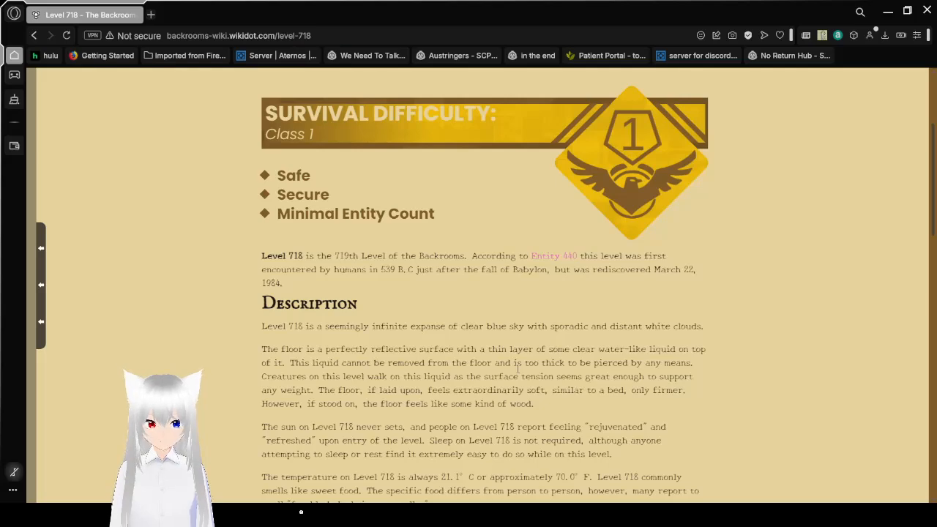
# Step: Scroll through the Description paragraphs on Entity 440 and the Silent Monks
pyautogui.scroll(-3)
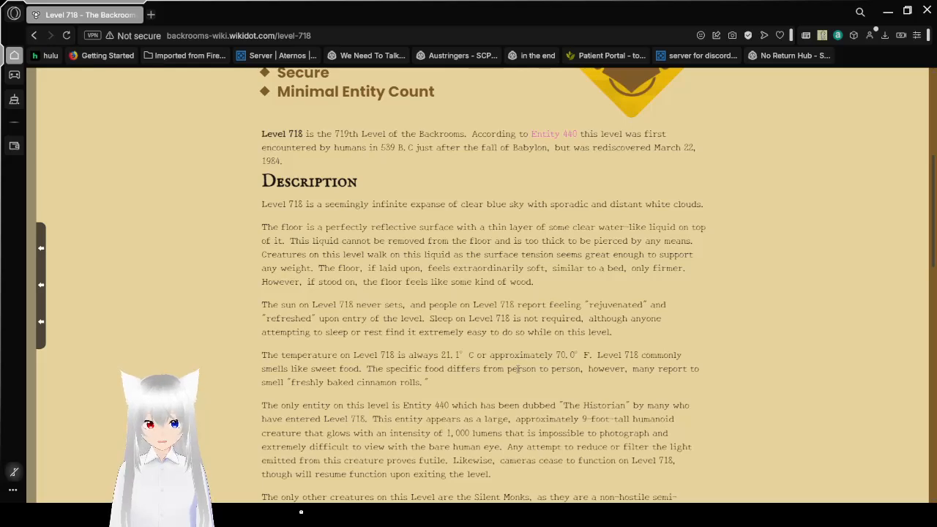
pyautogui.scroll(-3)
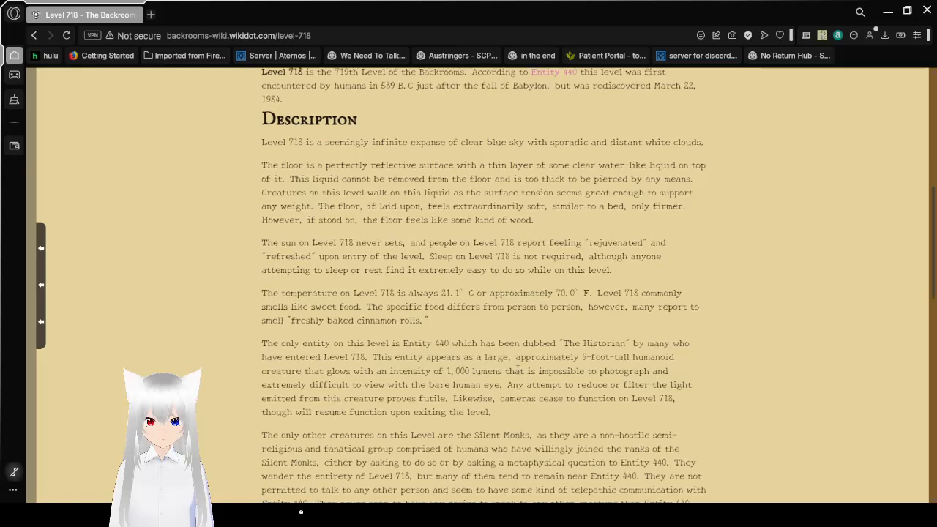
pyautogui.scroll(-3)
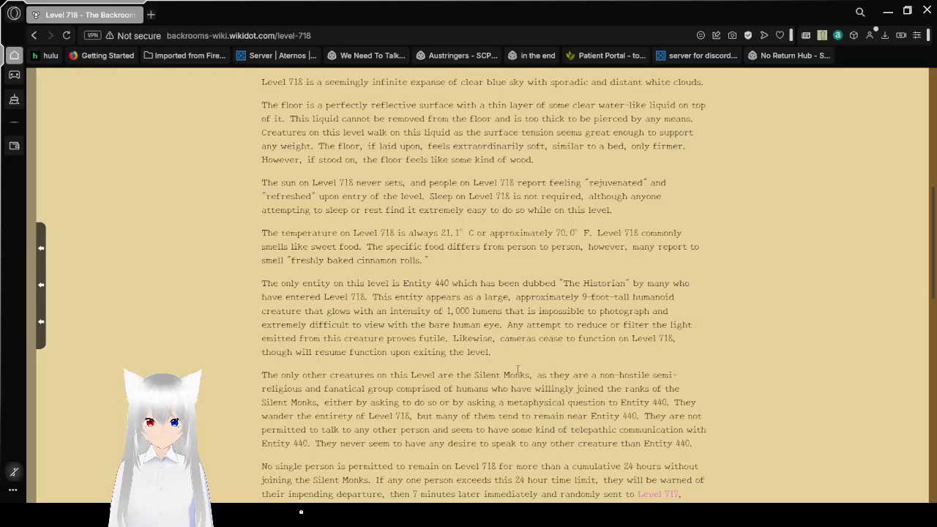
# Step: Scroll past the 24-hour limit to the Monastery of the Silent Monks bullets
pyautogui.scroll(-3)
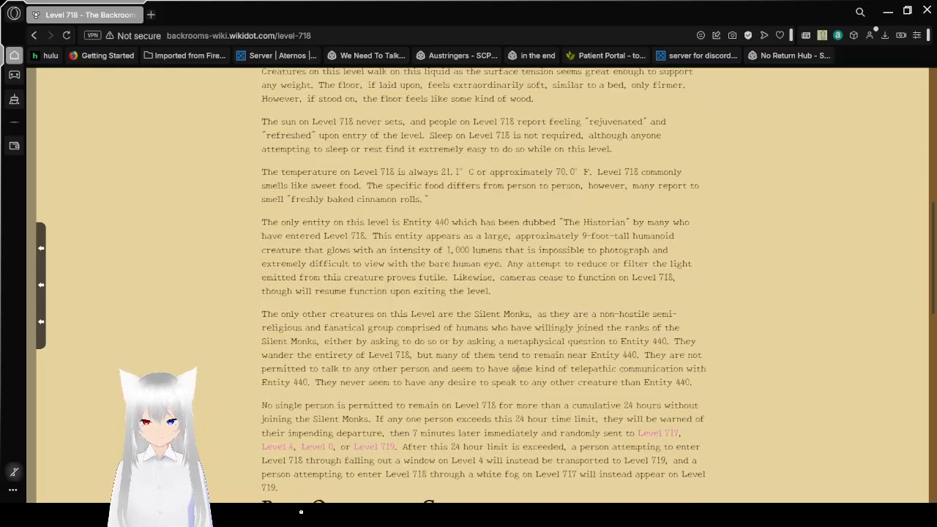
pyautogui.scroll(-3)
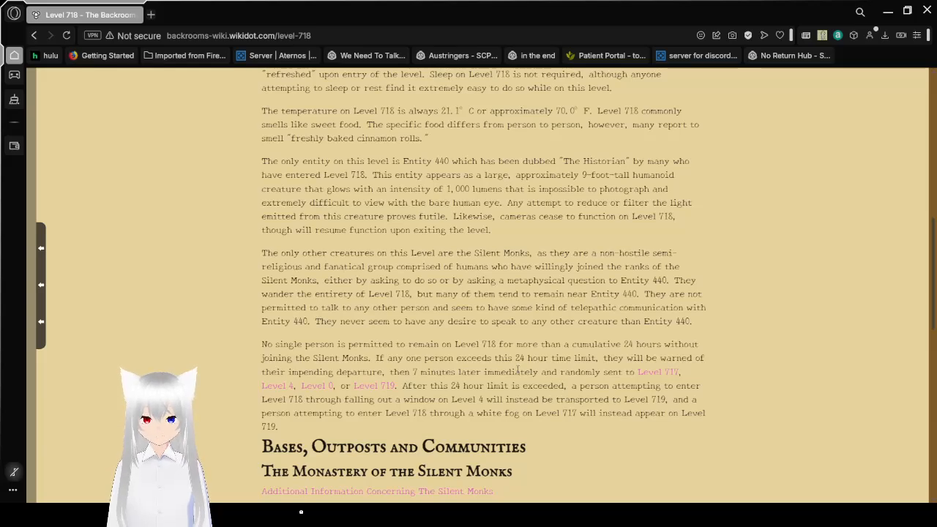
pyautogui.scroll(-3)
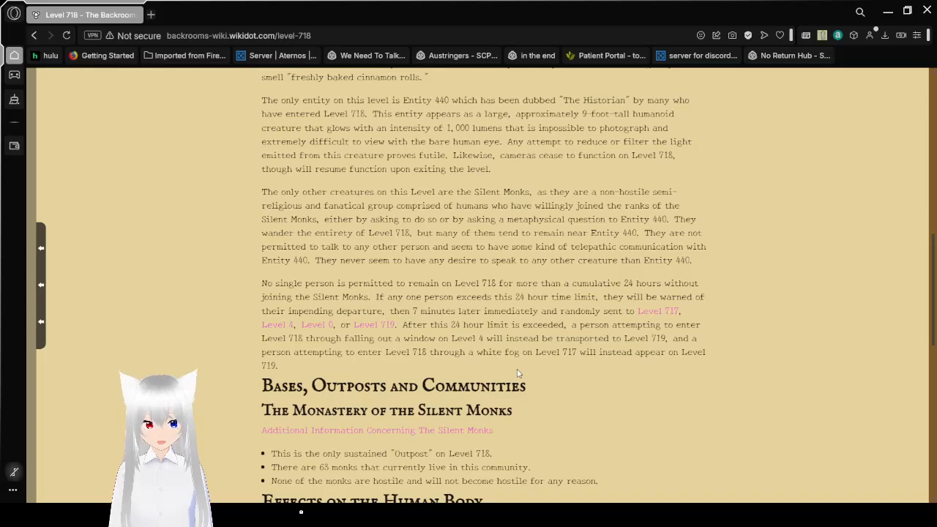
# Step: Scroll through Effects on the Human Body to the three Tests Conducted links
pyautogui.scroll(-3)
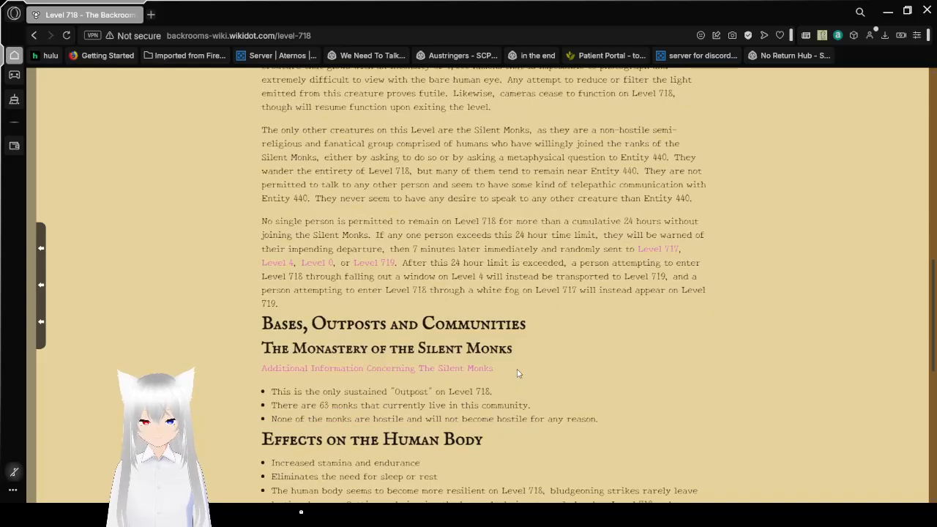
pyautogui.scroll(-3)
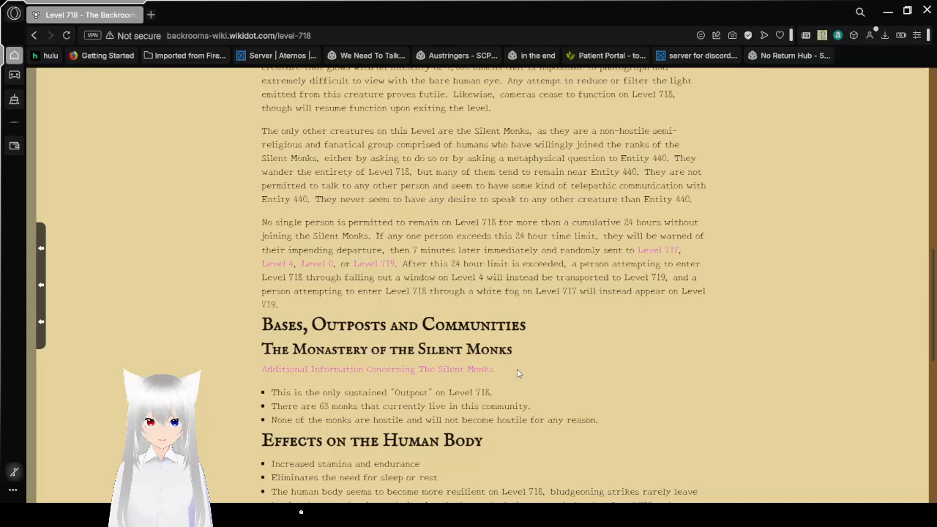
pyautogui.scroll(-3)
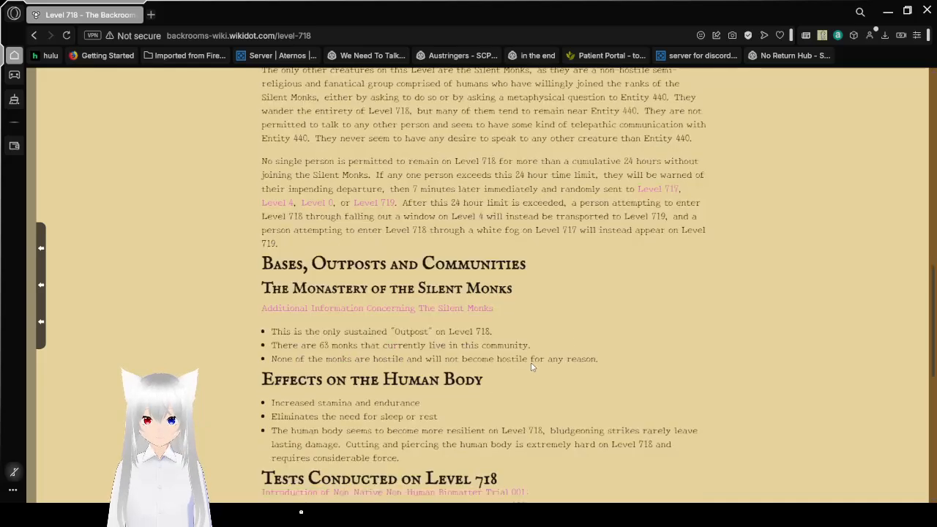
pyautogui.scroll(-3)
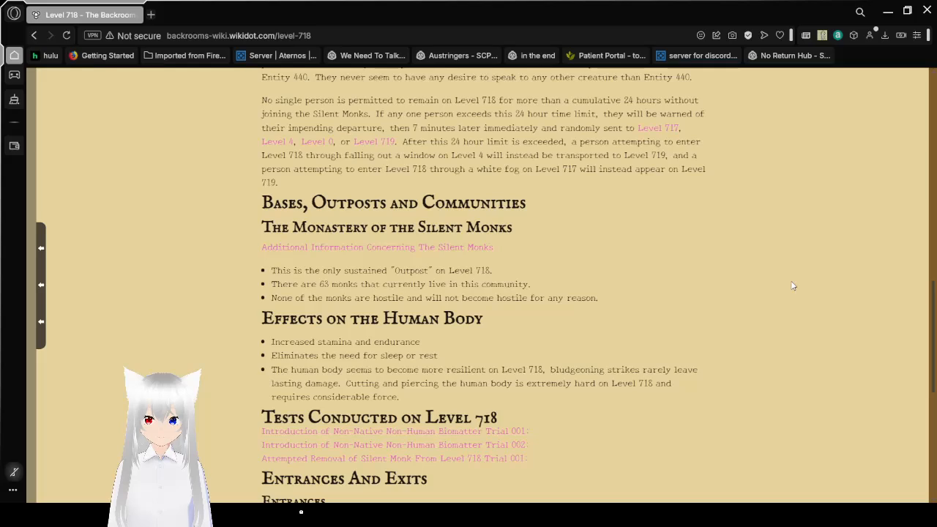
# Step: Scroll so the Entrances paragraph and start of Exits are on screen
pyautogui.scroll(-3)
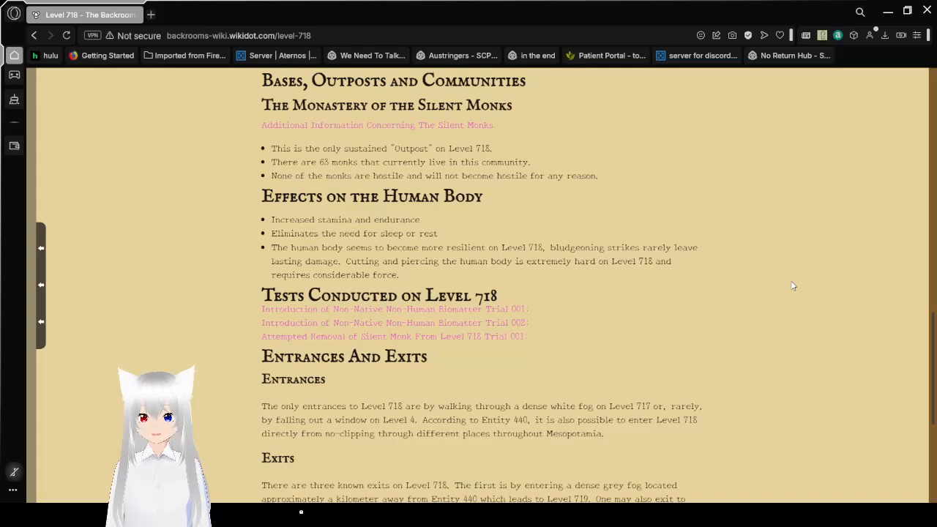
pyautogui.moveTo(559, 208)
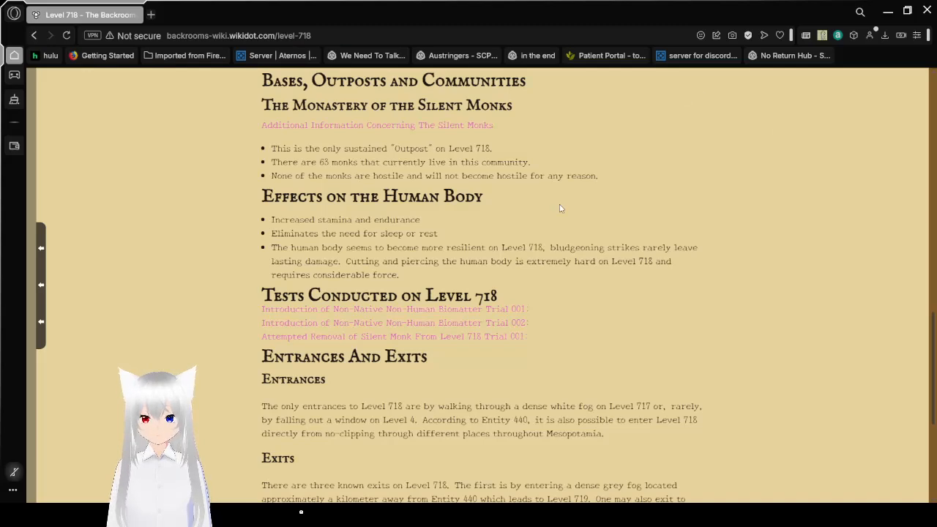
pyautogui.moveTo(342, 138)
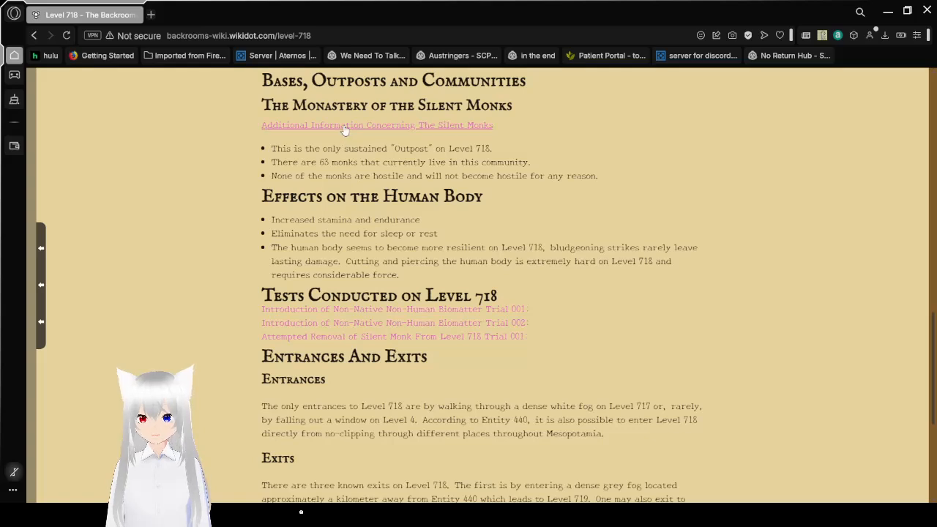
pyautogui.moveTo(656, 129)
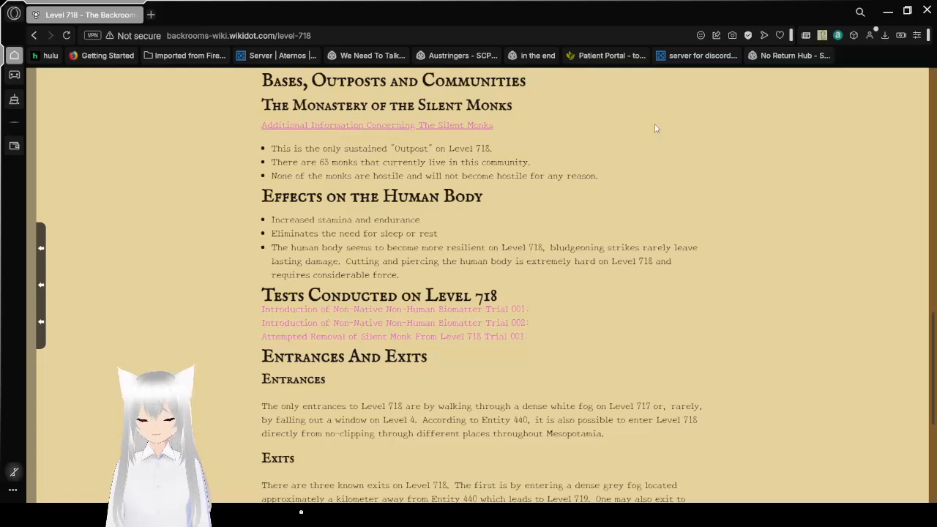
# Step: Expand 'Introduction of Non-Native Non-Human Biomatter Trial 001' and read its Smiler procedure
pyautogui.click(378, 124)
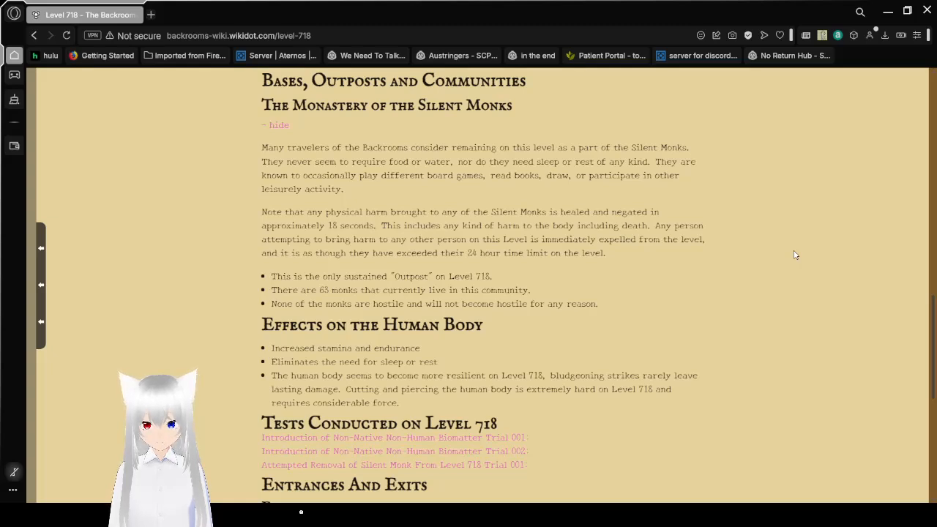
pyautogui.scroll(-3)
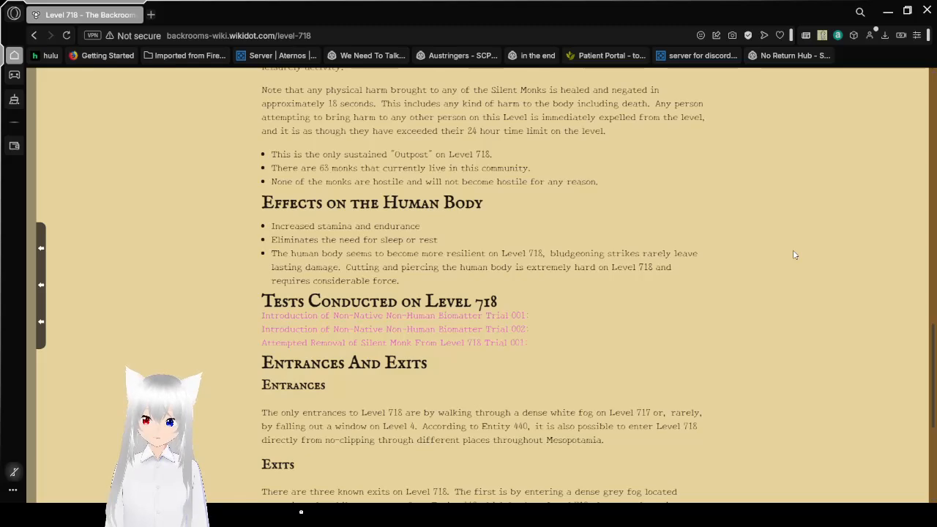
pyautogui.scroll(-3)
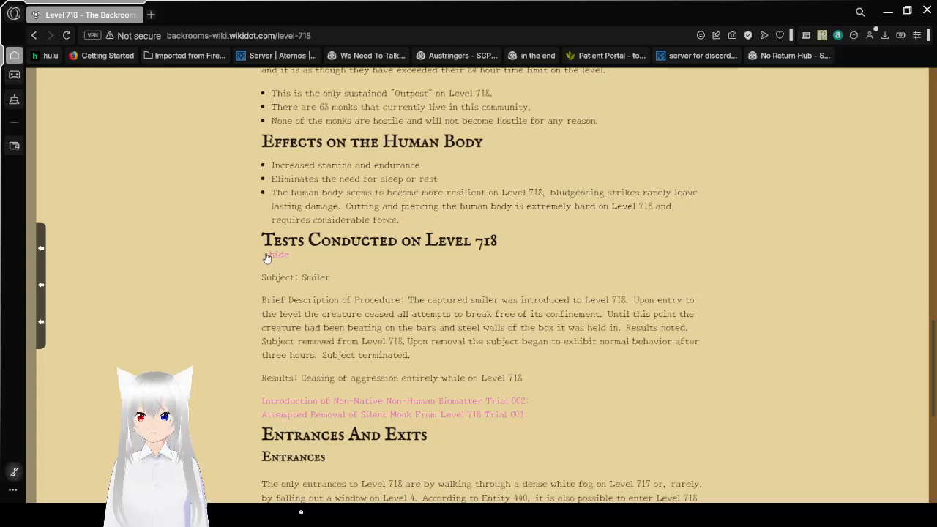
pyautogui.click(276, 255)
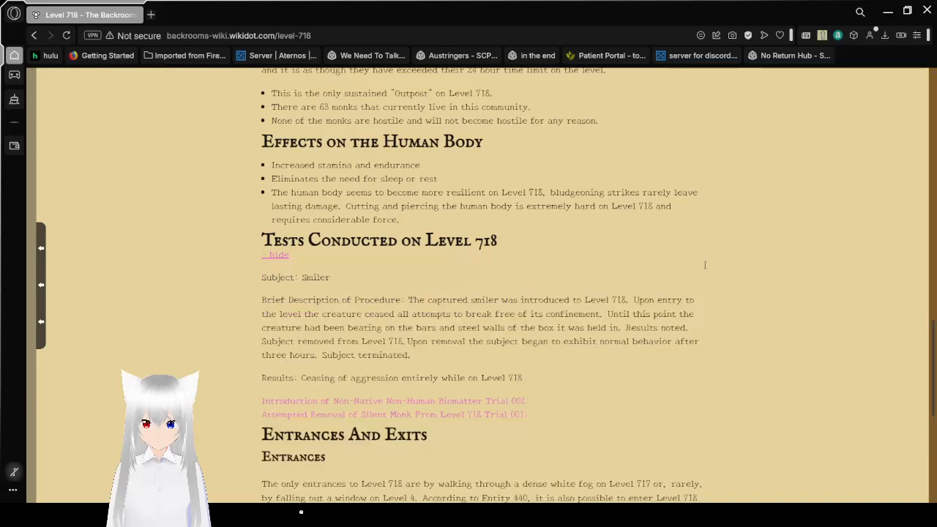
pyautogui.scroll(-3)
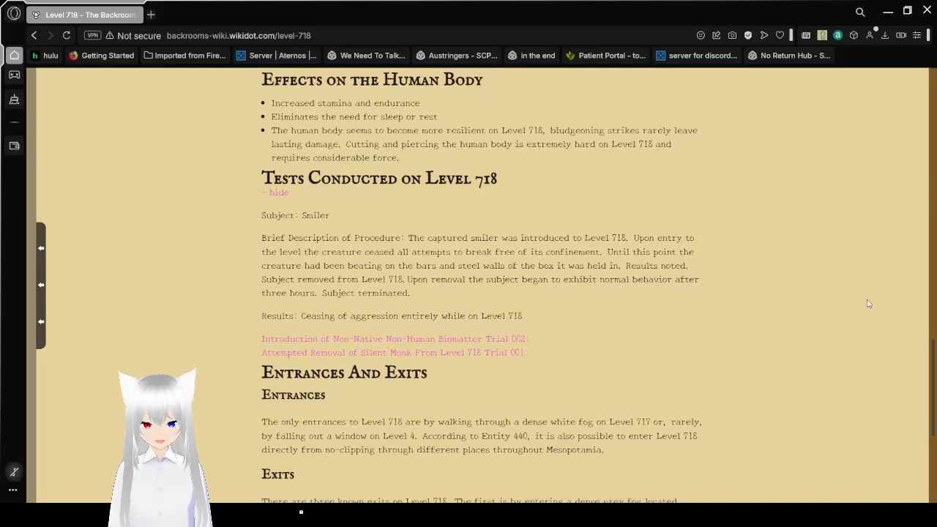
pyautogui.scroll(-3)
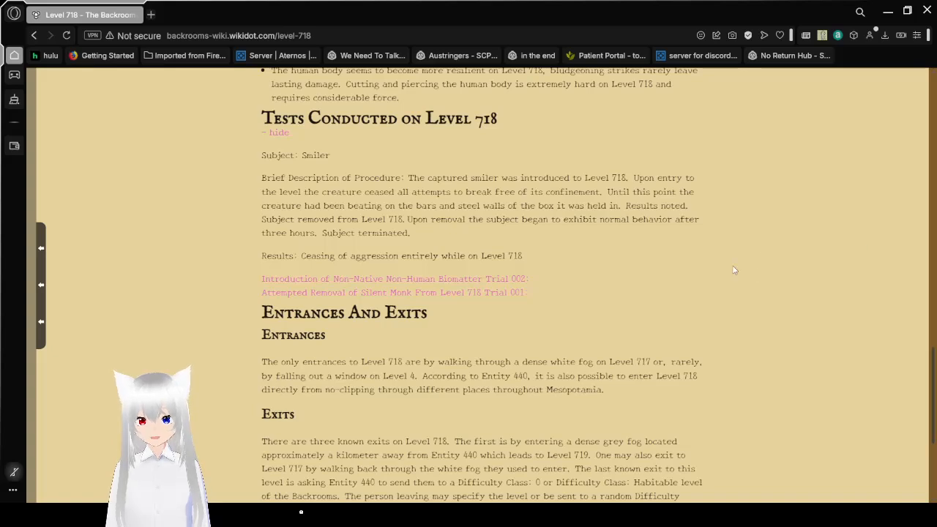
pyautogui.moveTo(495, 270)
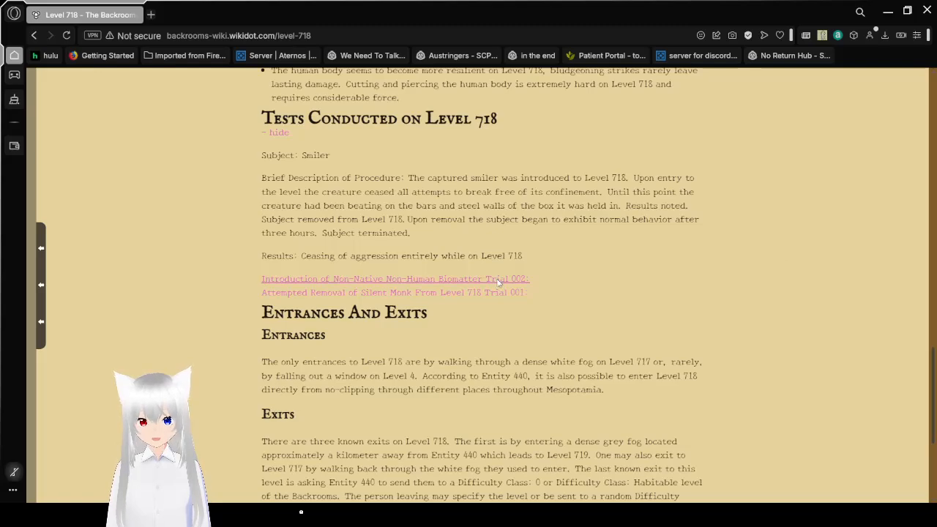
# Step: Expand 'Introduction of Non-Native Non-Human Biomatter Trial 002' and read the missing-subject report
pyautogui.click(396, 278)
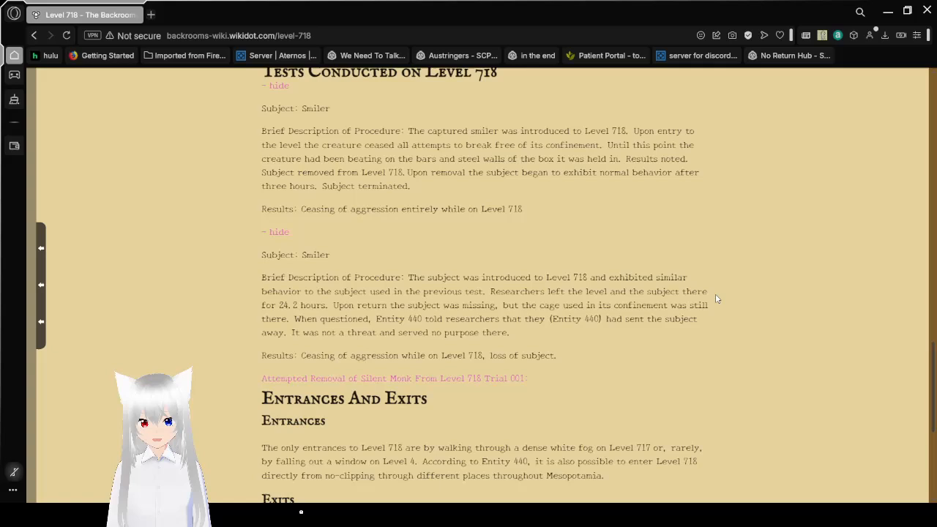
pyautogui.scroll(-3)
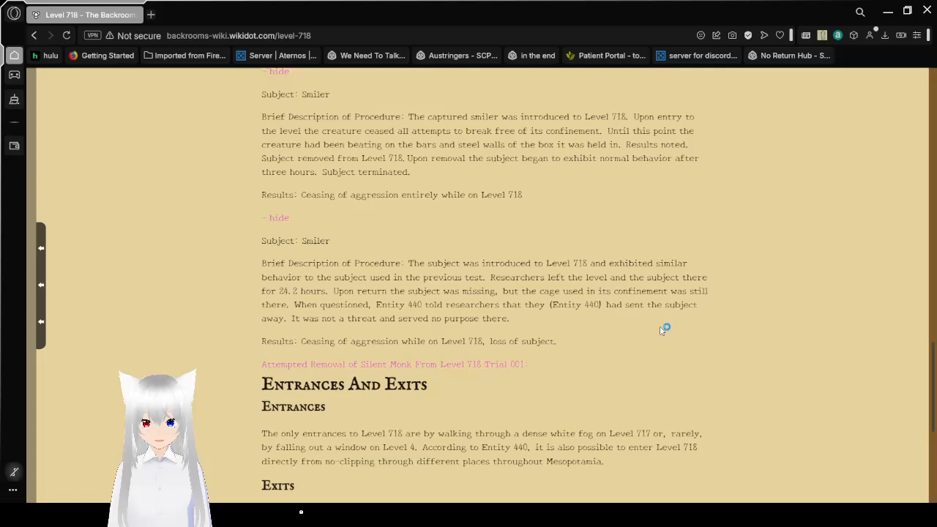
pyautogui.scroll(-3)
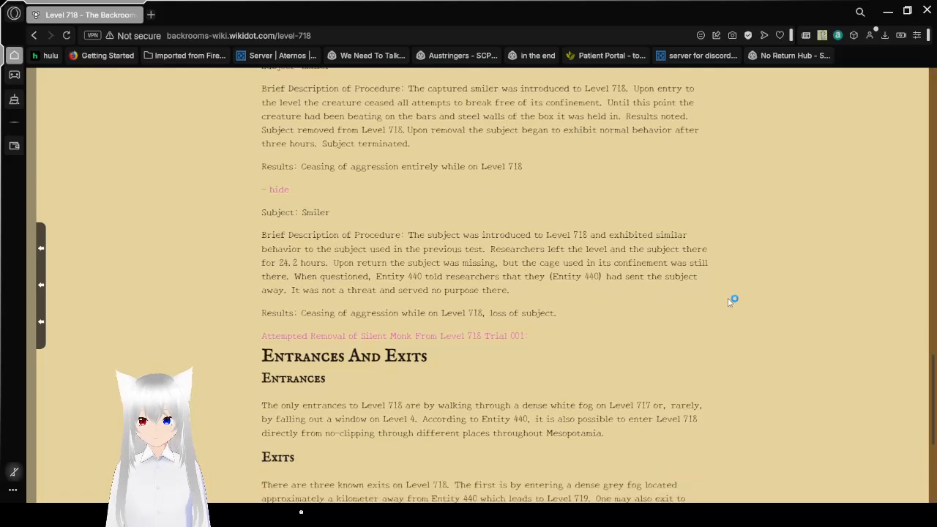
pyautogui.scroll(-3)
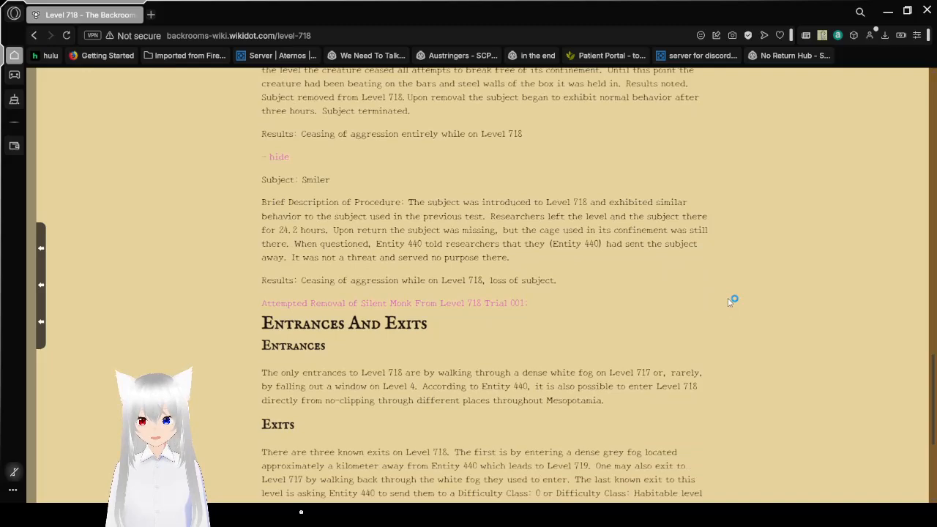
pyautogui.moveTo(706, 291)
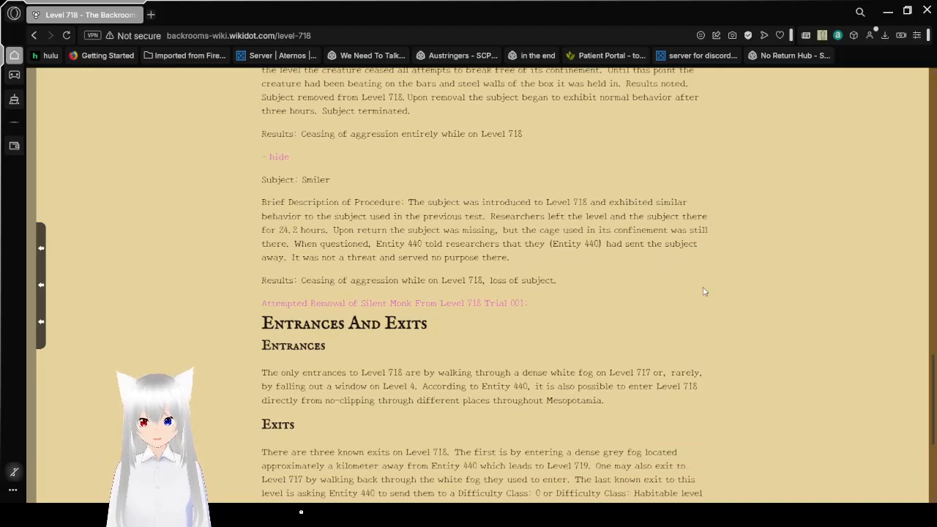
pyautogui.moveTo(564, 298)
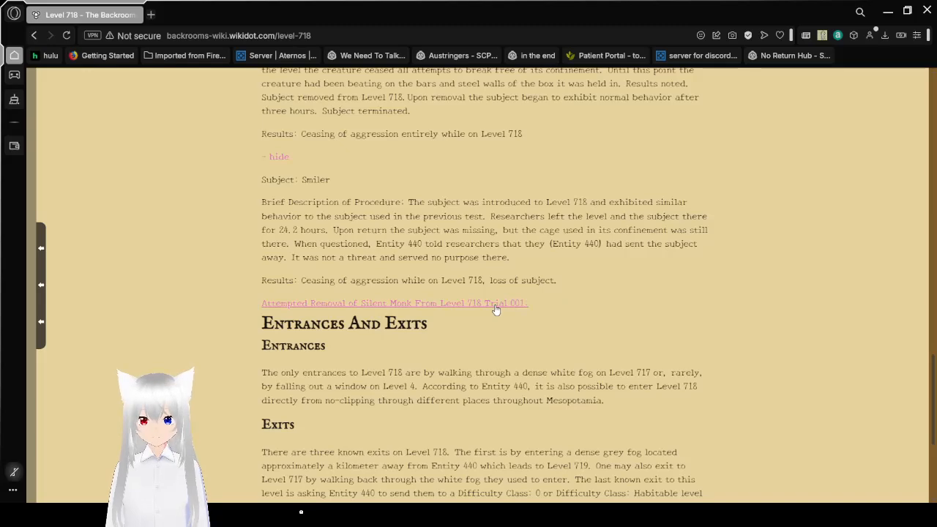
# Step: Expand 'Attempted Removal of Silent Monk From Level 718 Trial 001' and read the SM-01 result
pyautogui.click(394, 302)
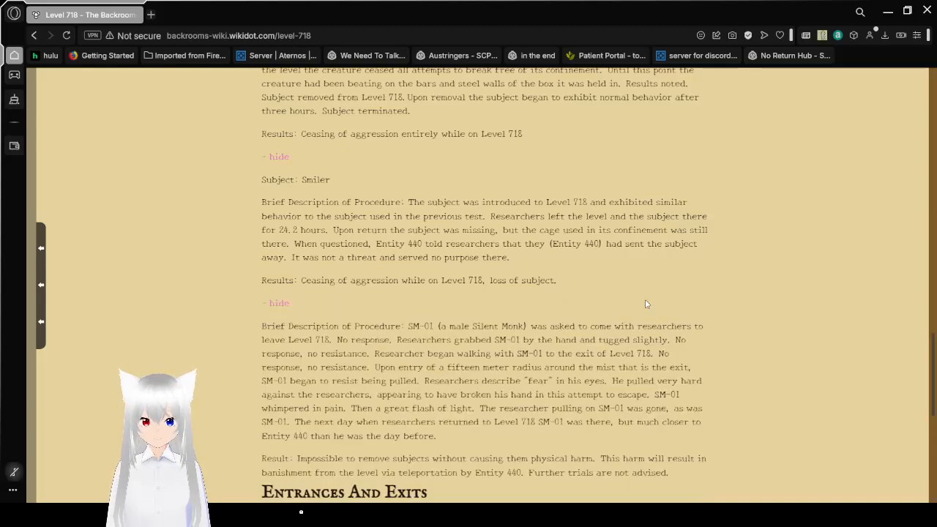
pyautogui.scroll(-3)
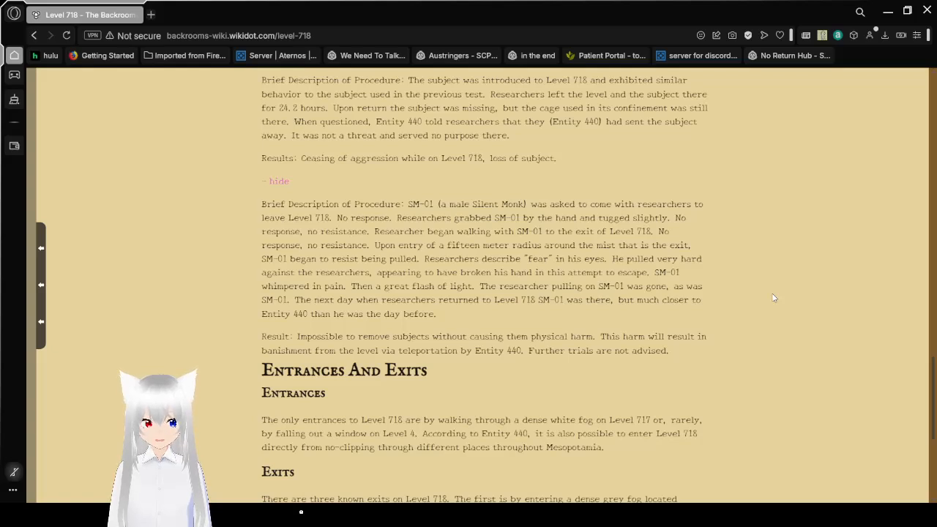
pyautogui.scroll(-3)
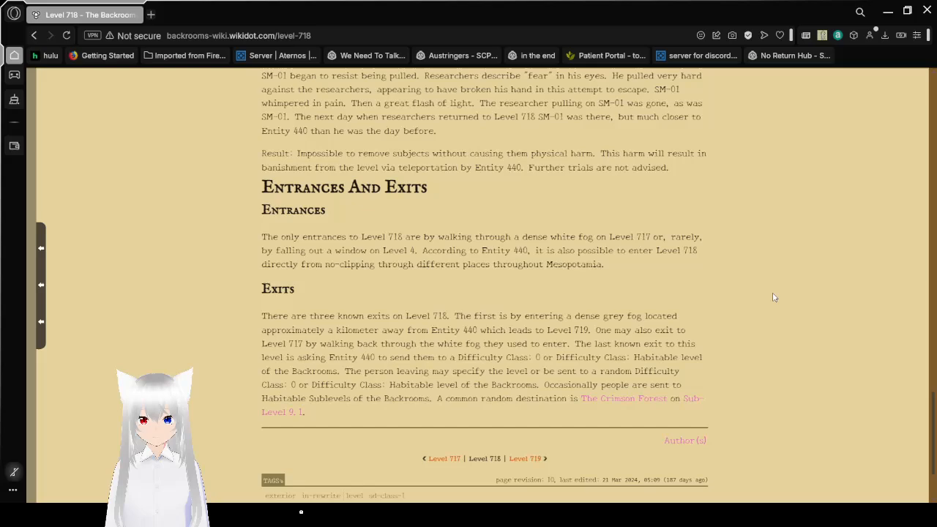
# Step: Scroll past Exits to the footer page tools and licence notice
pyautogui.scroll(-3)
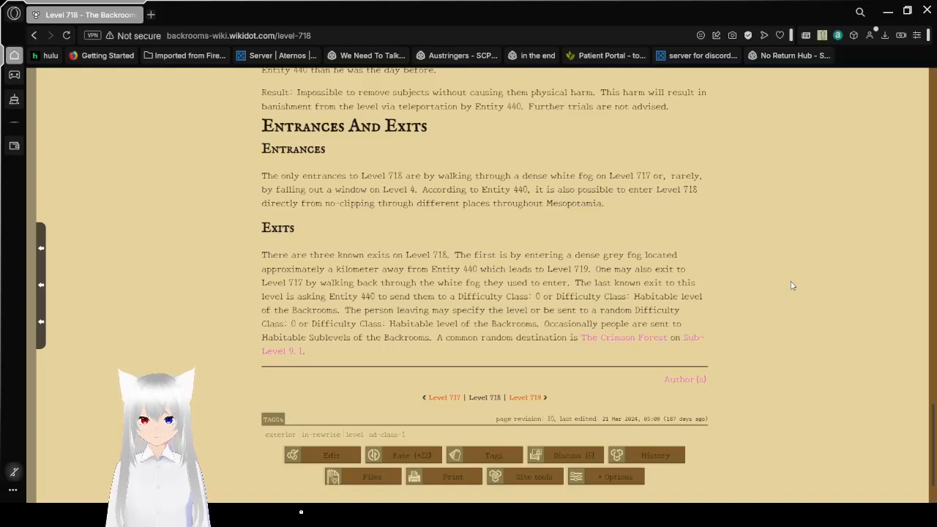
pyautogui.scroll(-3)
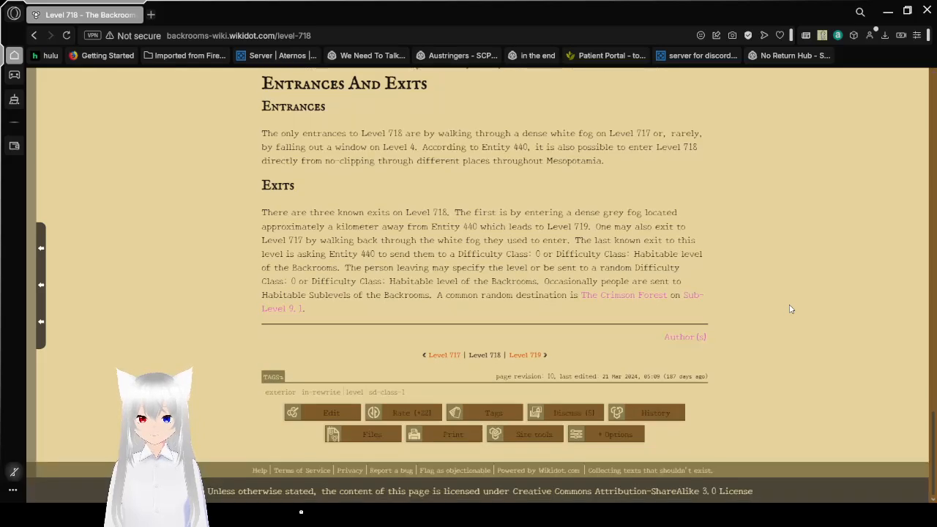